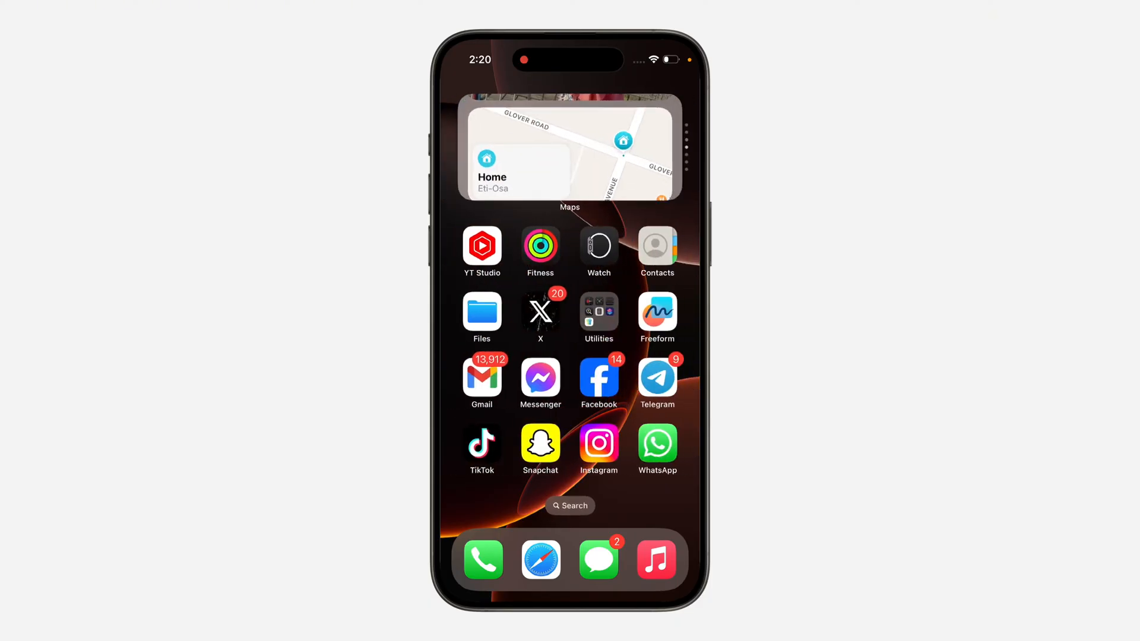
# Step: Swipe across the Home Screen to reach and launch Settings
pyautogui.hscroll(-3)
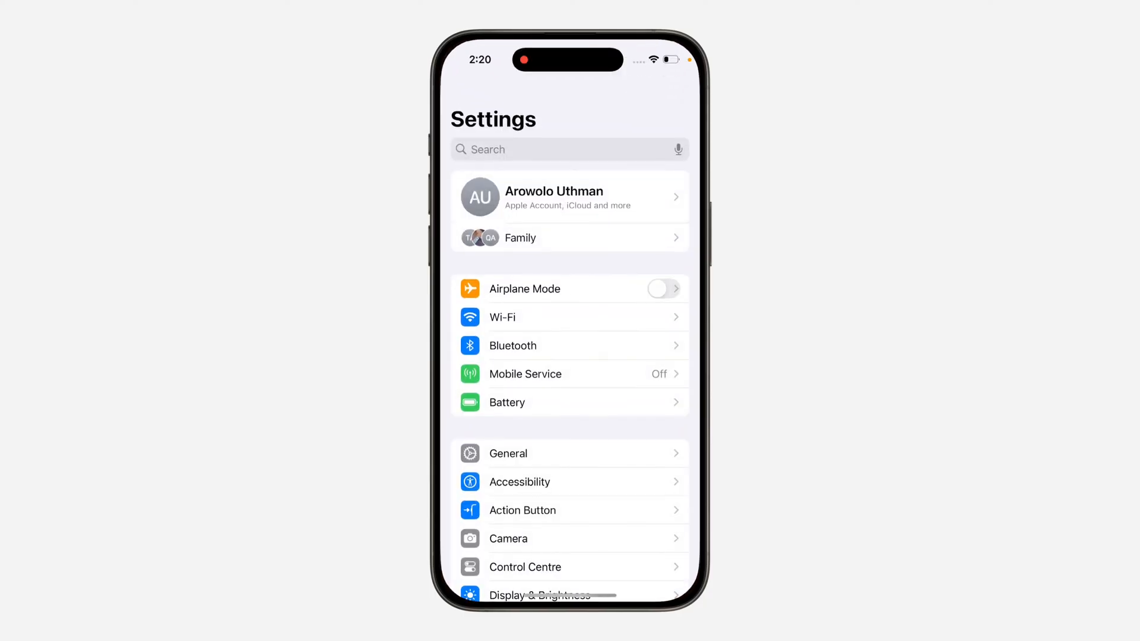
# Step: Scroll to Passwords in Settings, triggering the Face ID required alert
pyautogui.scroll(-3)
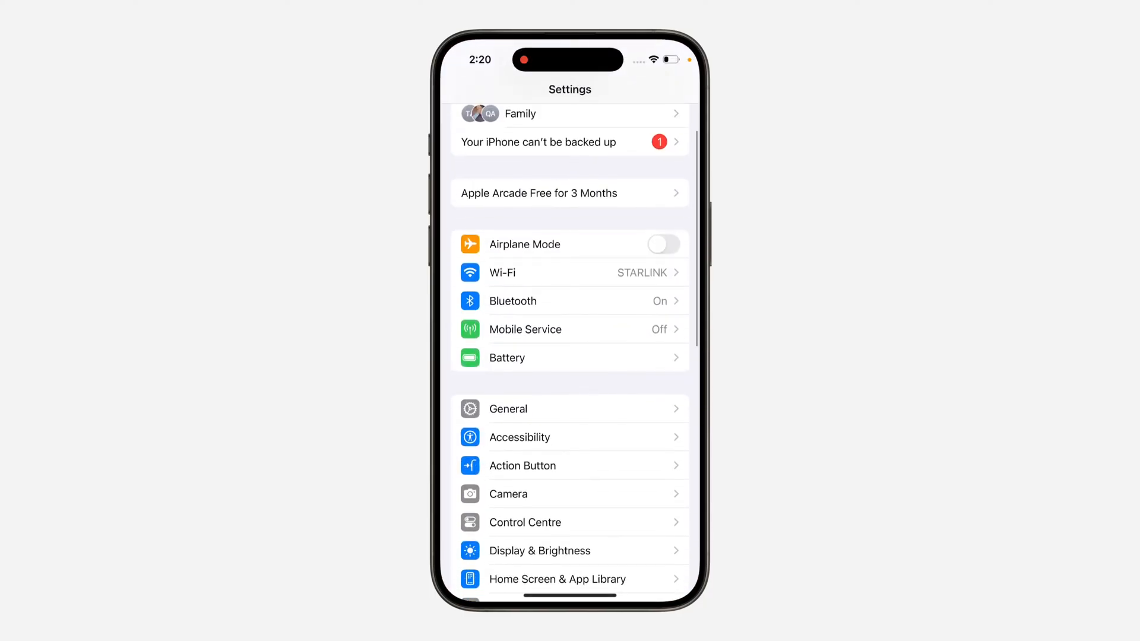
pyautogui.click(508, 408)
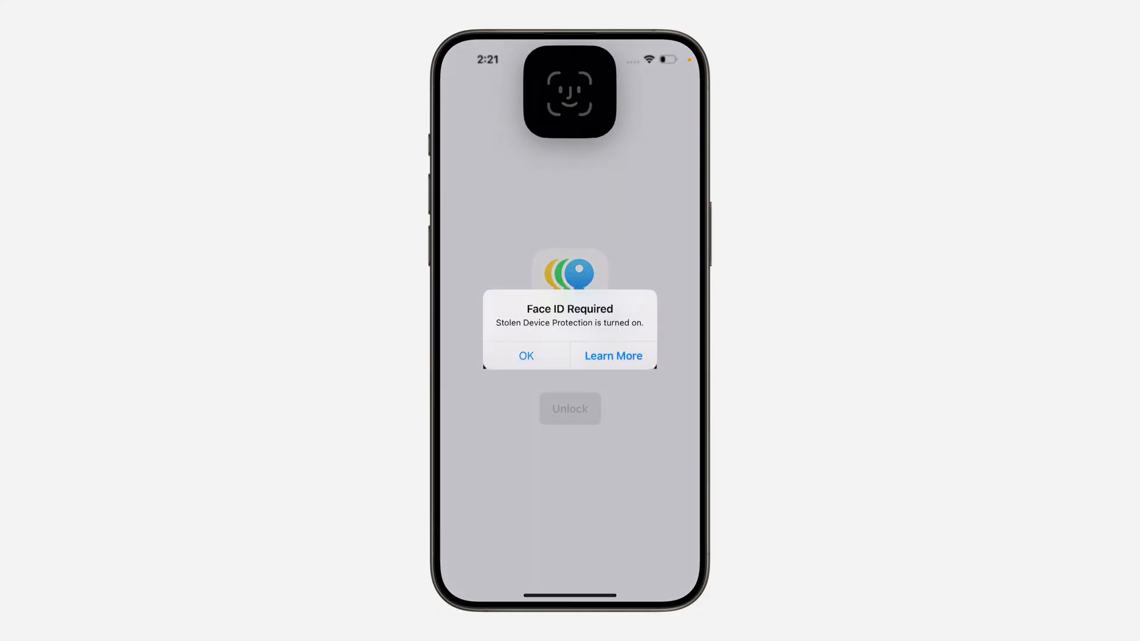
# Step: Dismiss the Stolen Device Protection alert and unlock Passwords with Face ID
pyautogui.click(525, 355)
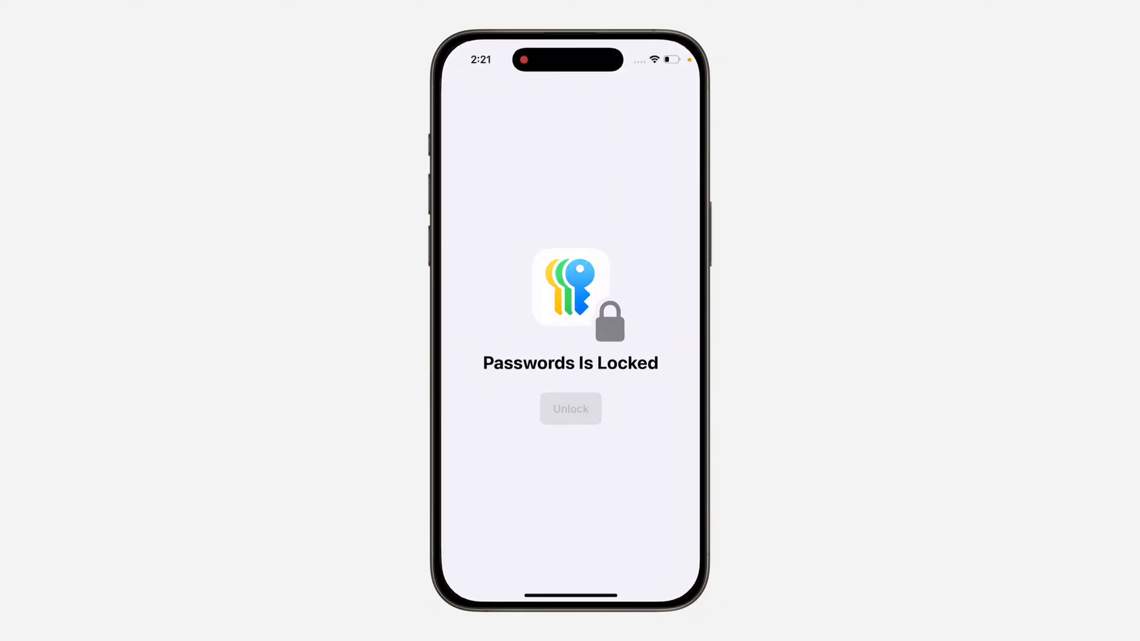
pyautogui.click(570, 408)
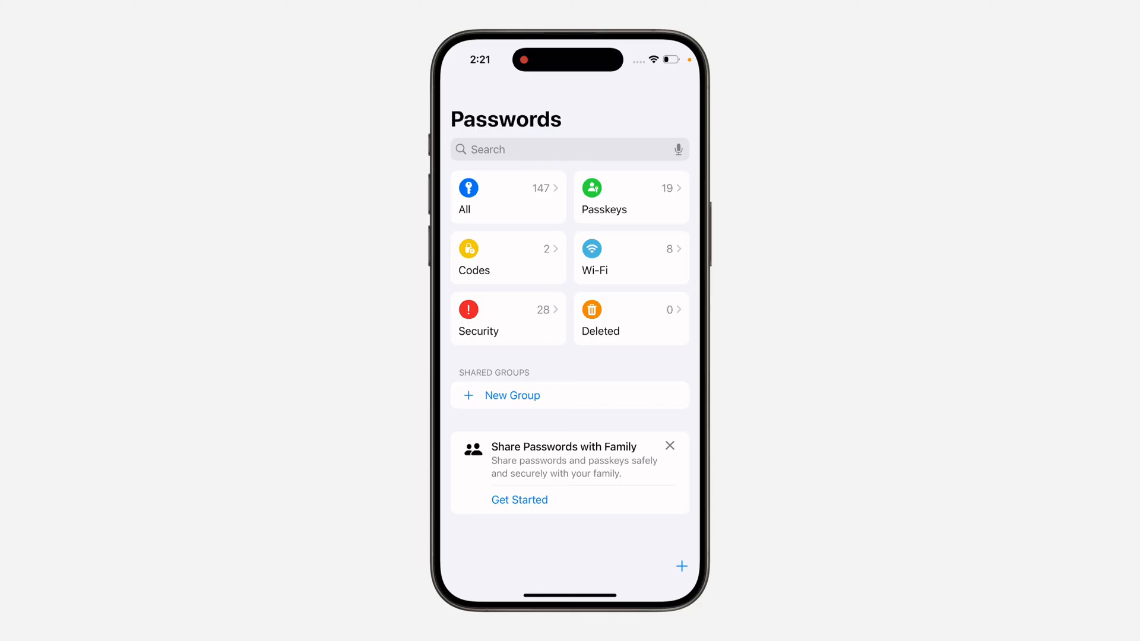
# Step: Open the first TikTok passkey (how2guides, tiktok.com) from the Passkeys list
pyautogui.click(629, 196)
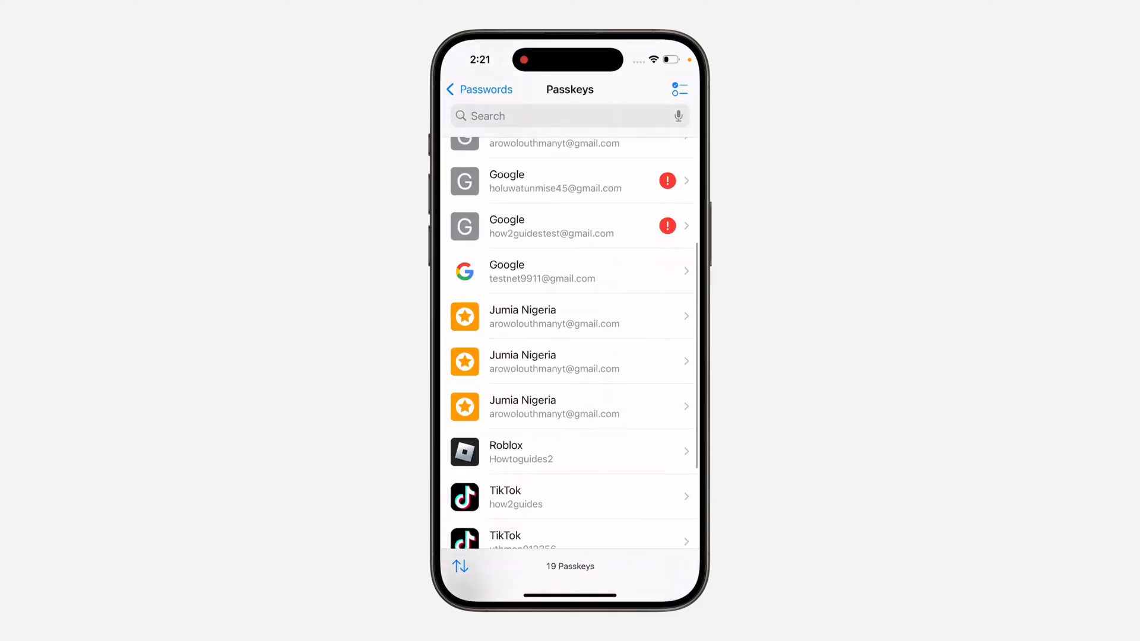
pyautogui.scroll(-3)
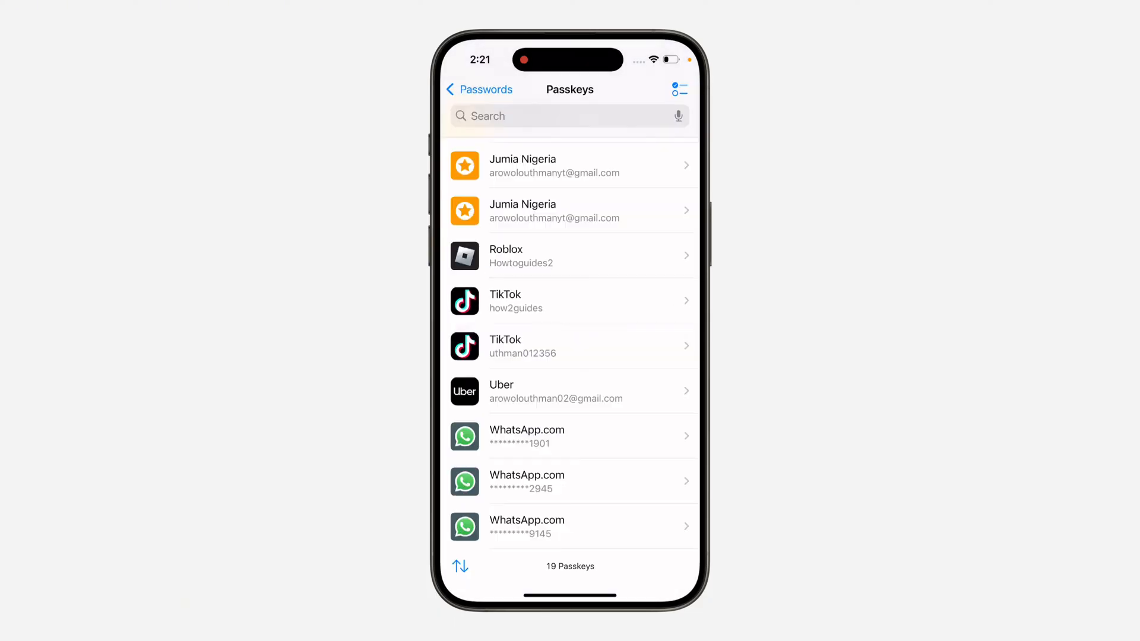
pyautogui.click(569, 301)
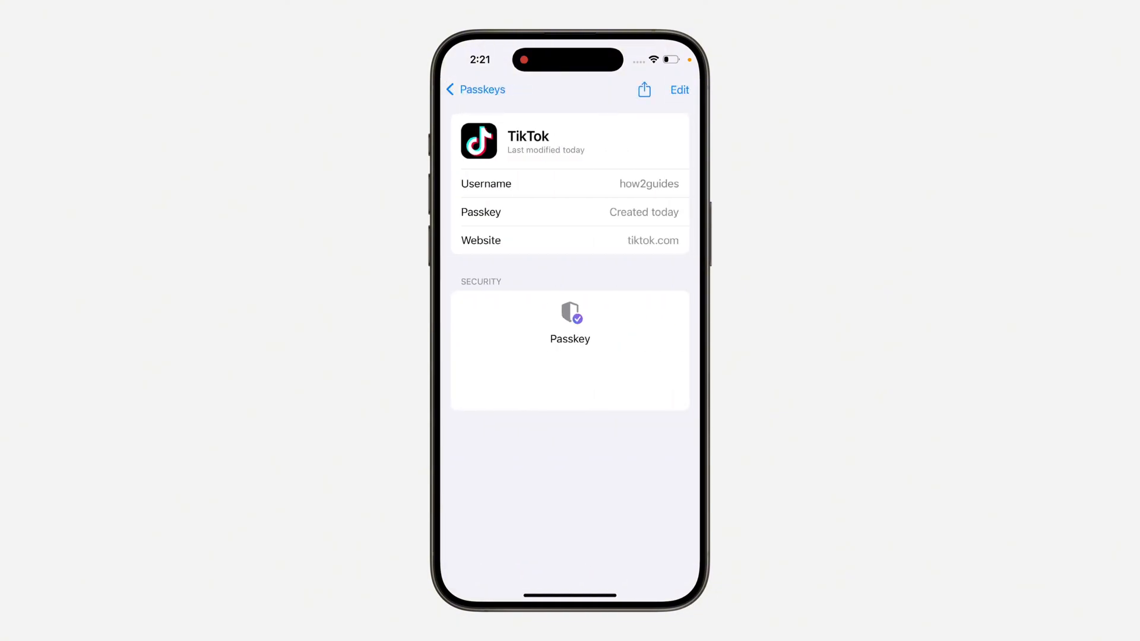
# Step: Choose Edit and Delete Passkey to show the Recently Deleted warning
pyautogui.click(679, 89)
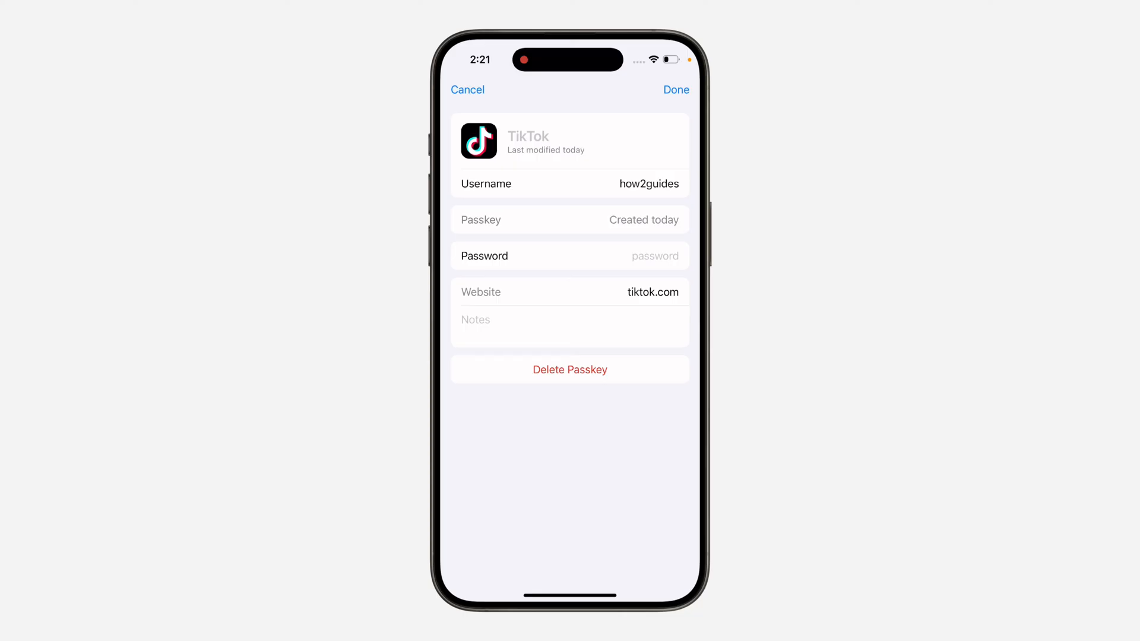
pyautogui.click(569, 369)
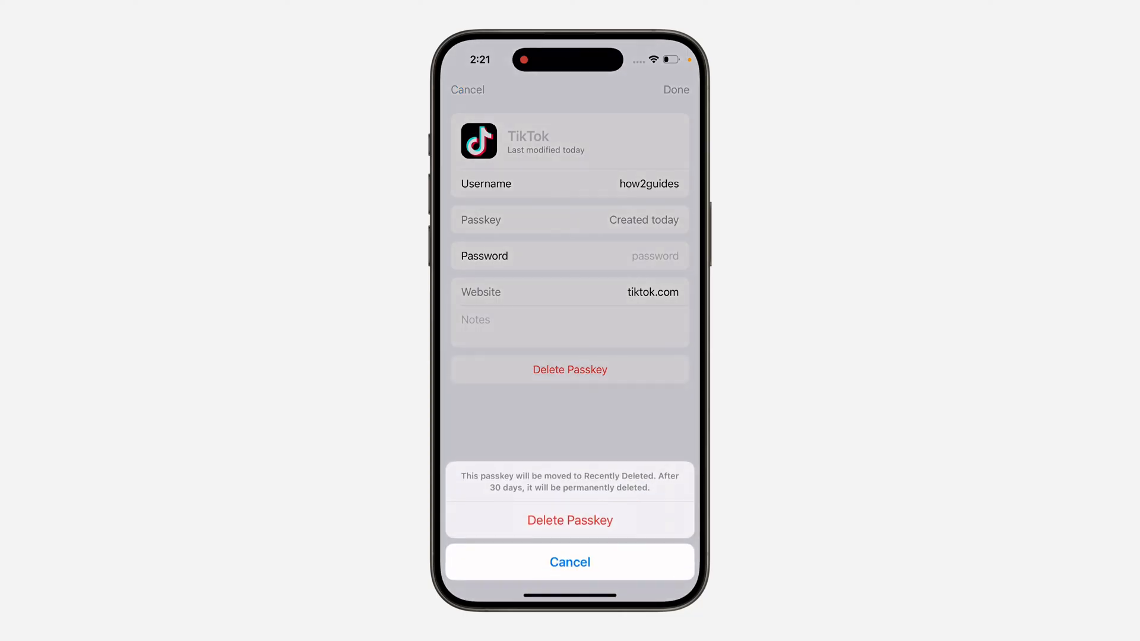